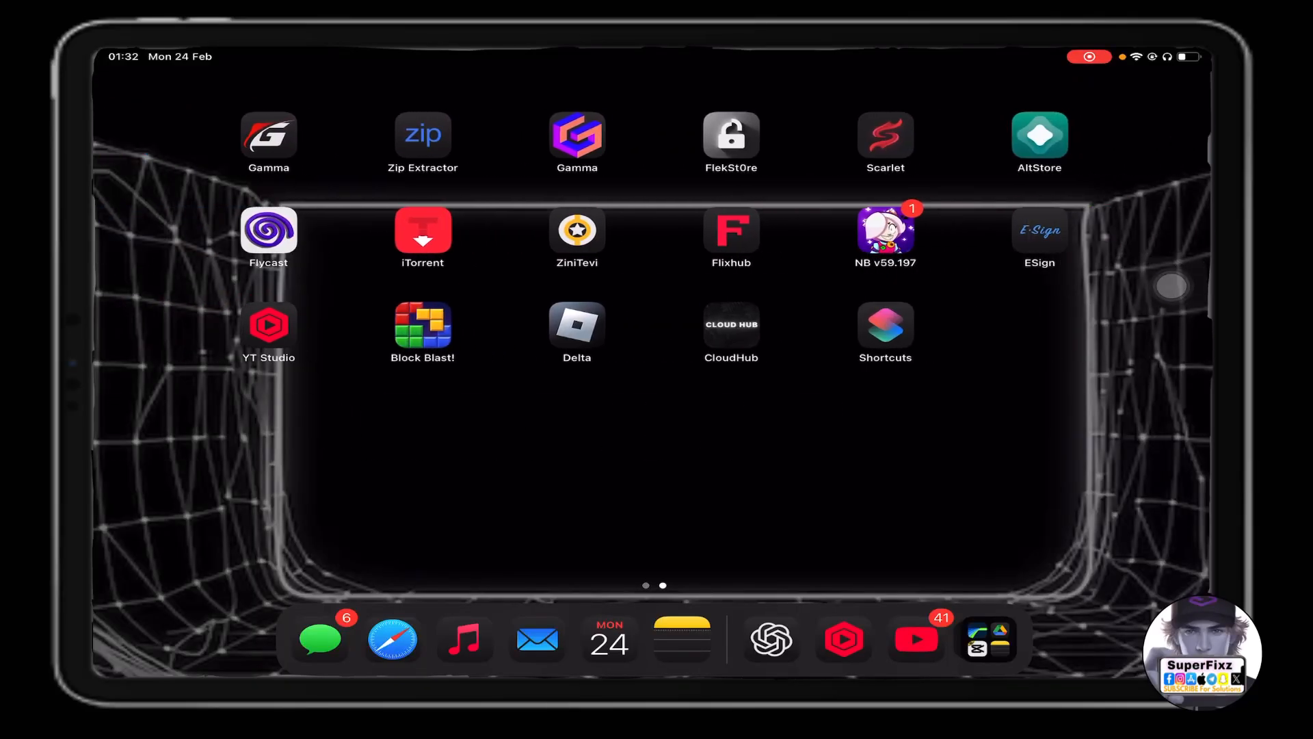
Step: Flip between Home Screen pages, ending on the page with CapCut, MovieBoxPro and LumaFusion
scroll(left, 3)
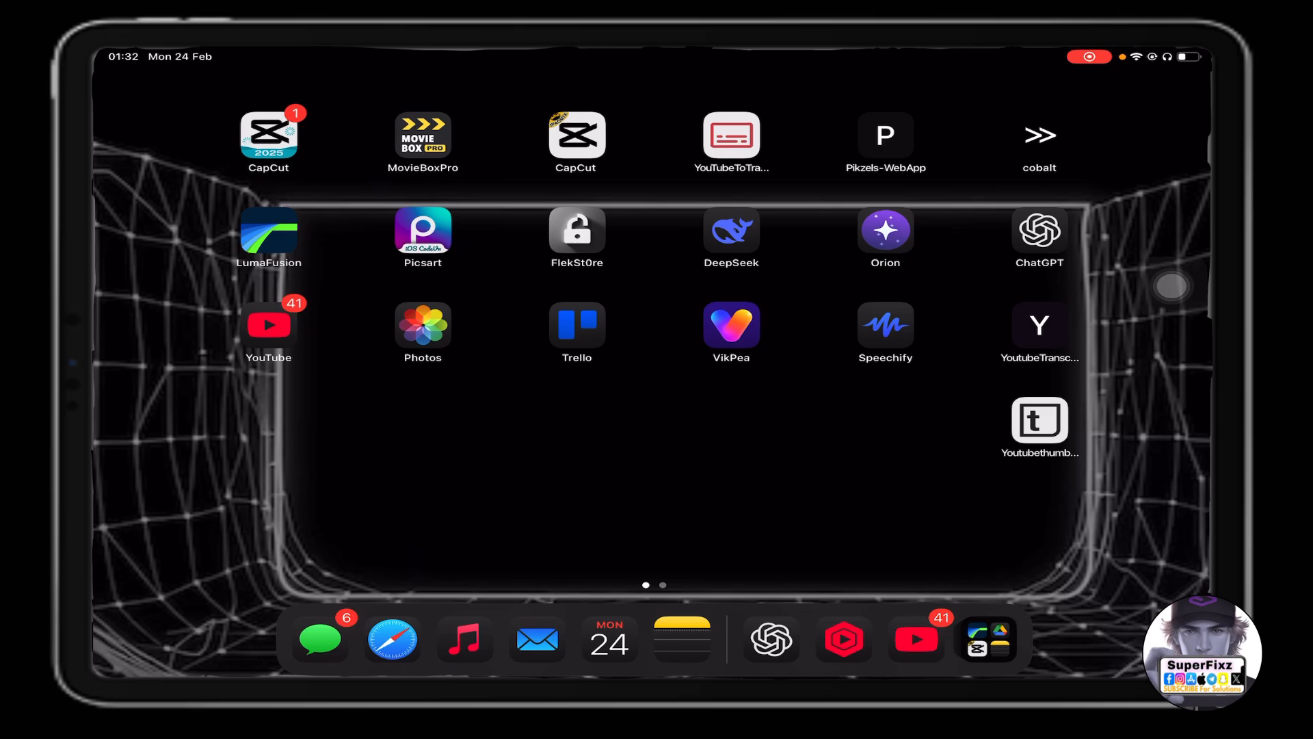
scroll(left, 3)
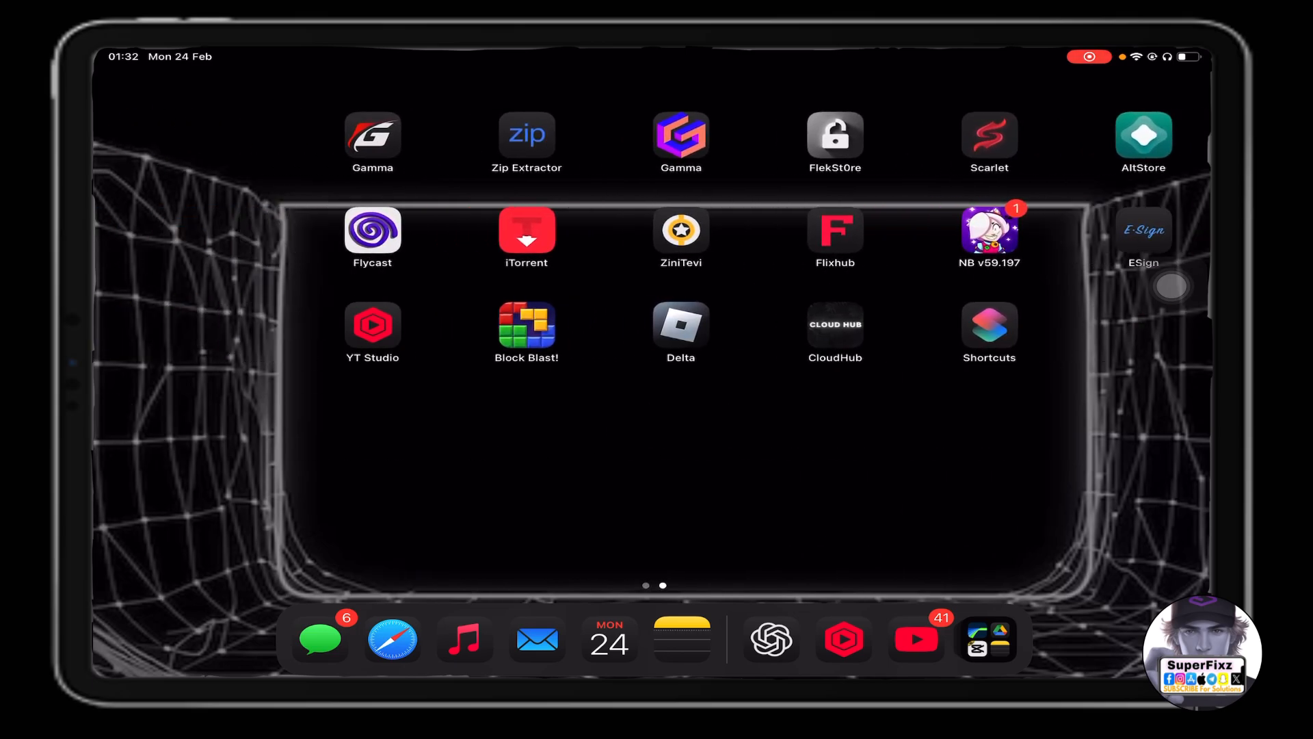
scroll(left, 3)
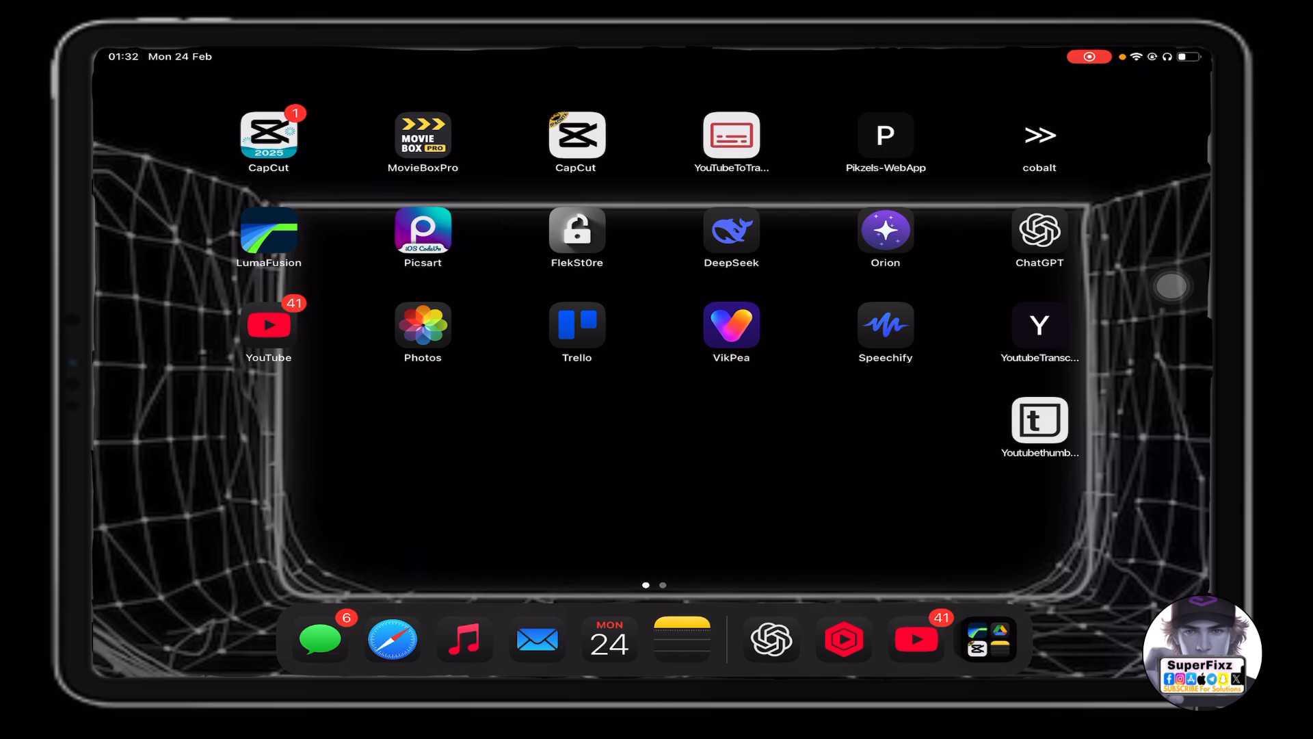
Step: Load sign.ipasign.cc in Safari and bring up the .p12 file picker for the 89890 folder
click(391, 639)
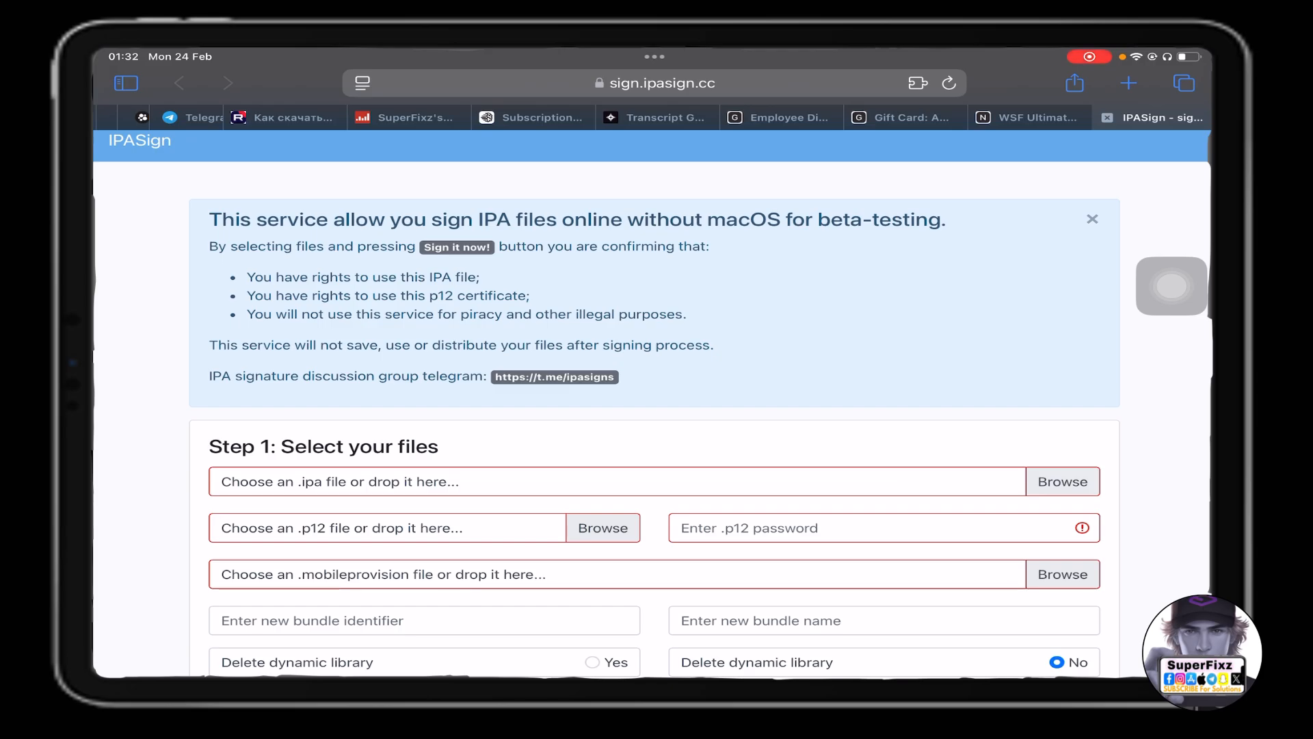
scroll(down, 3)
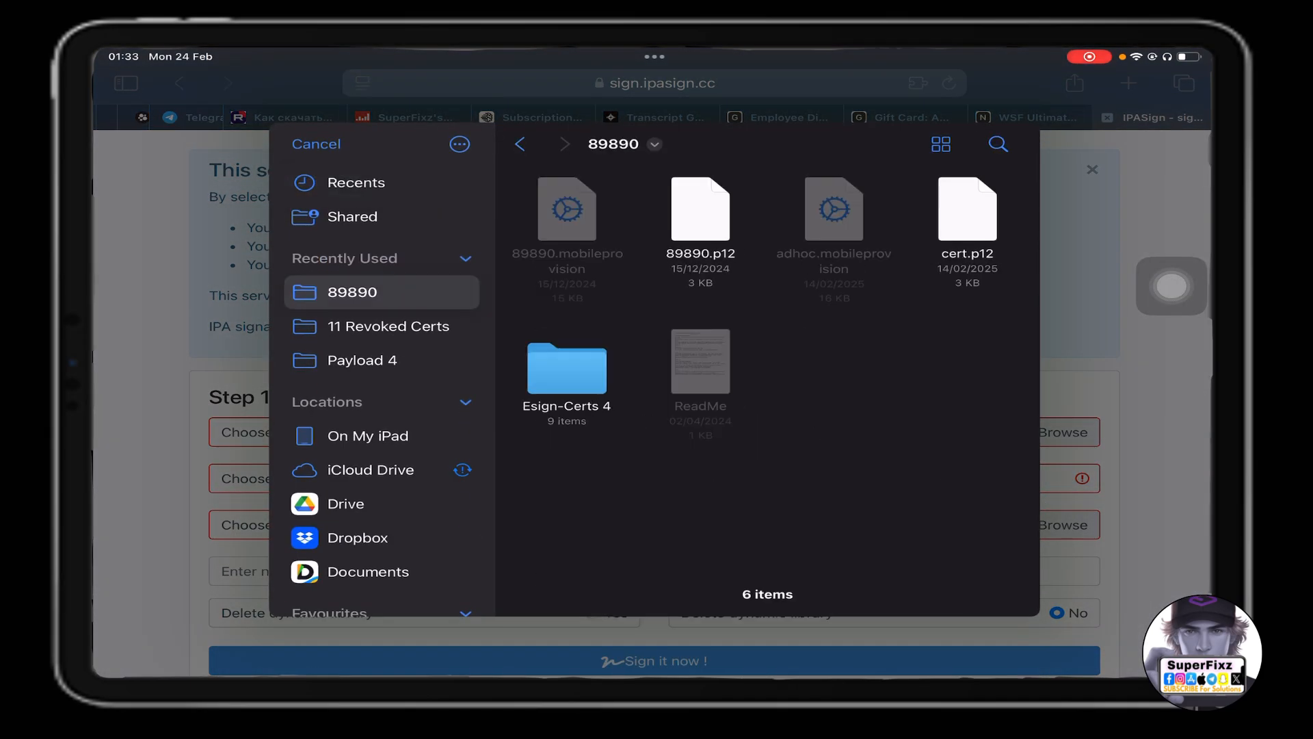
click(701, 209)
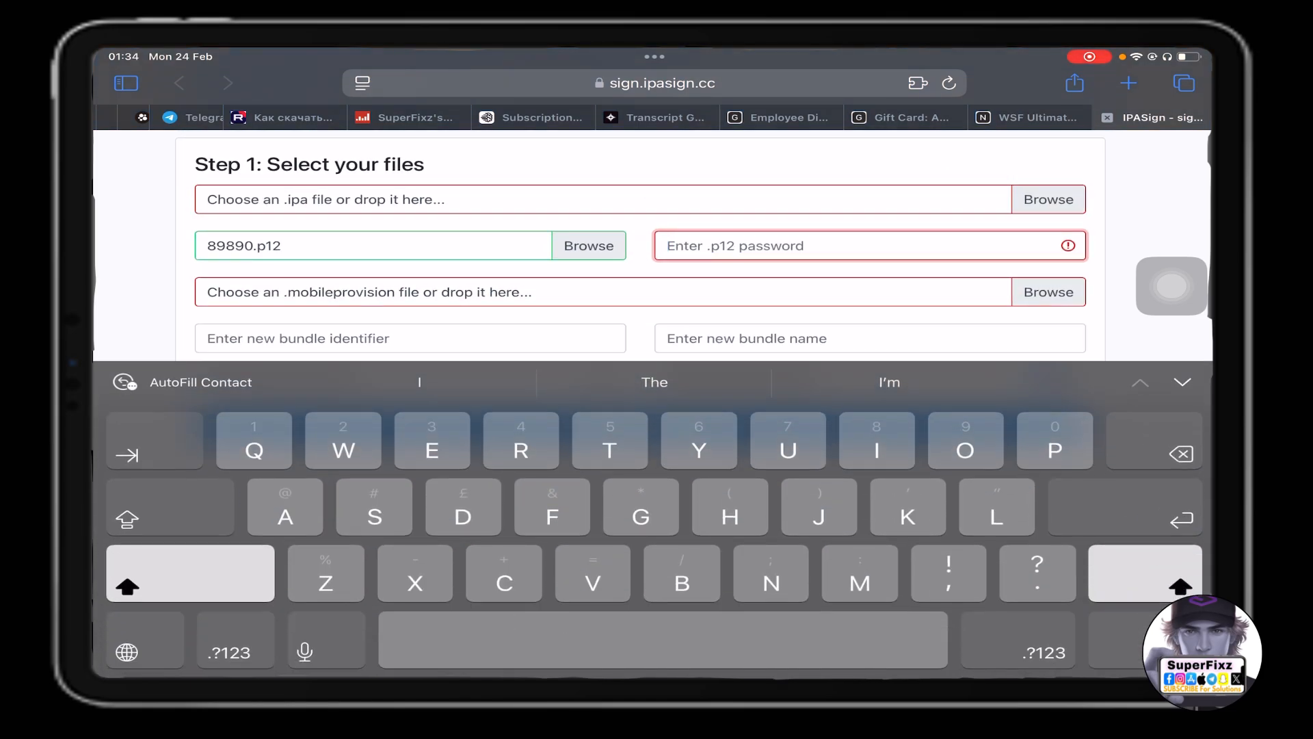
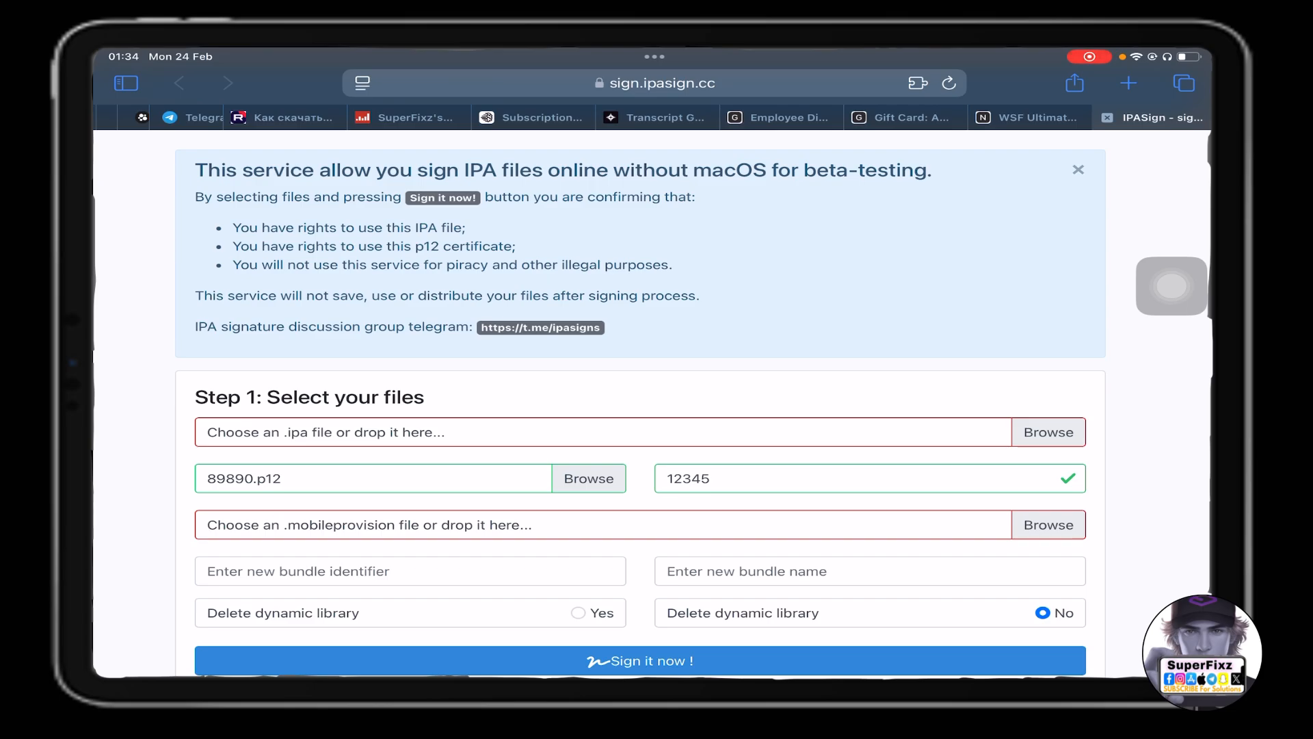
scroll(down, 3)
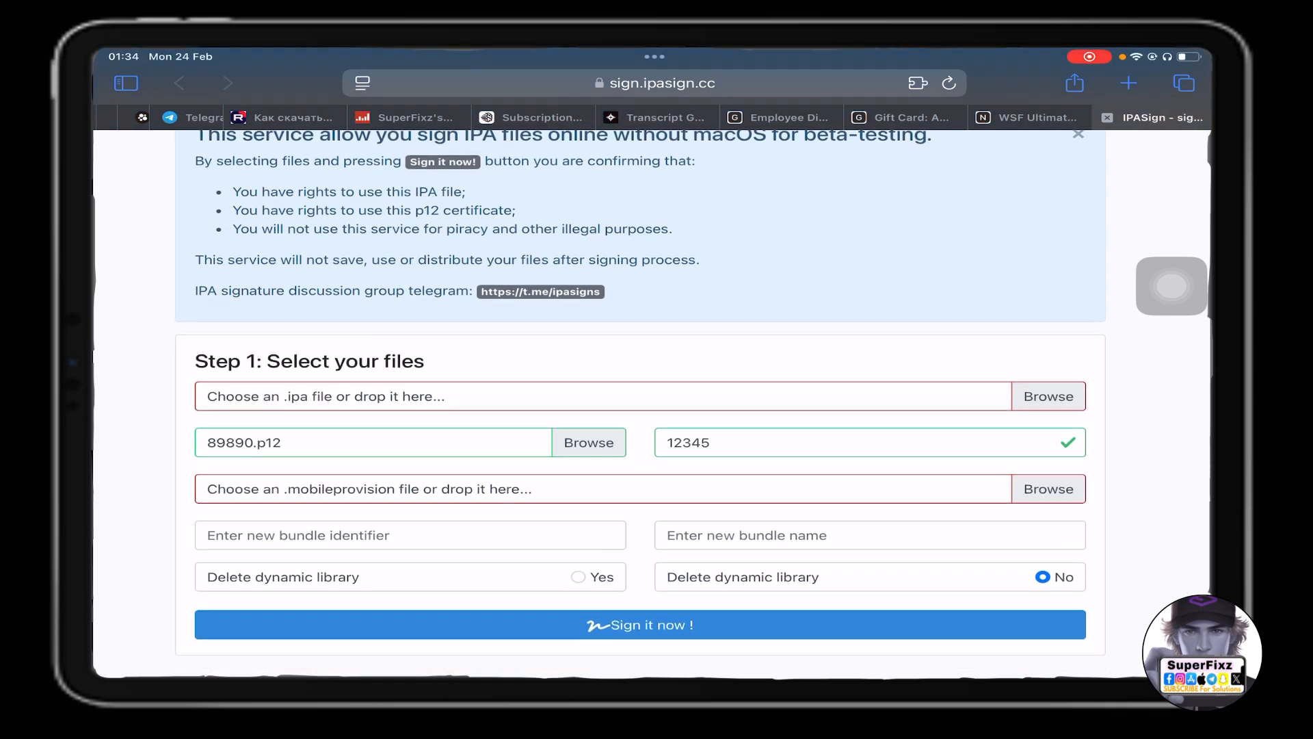
Step: Attach iTorrent.ipa from Recents as the app file to sign
click(1048, 397)
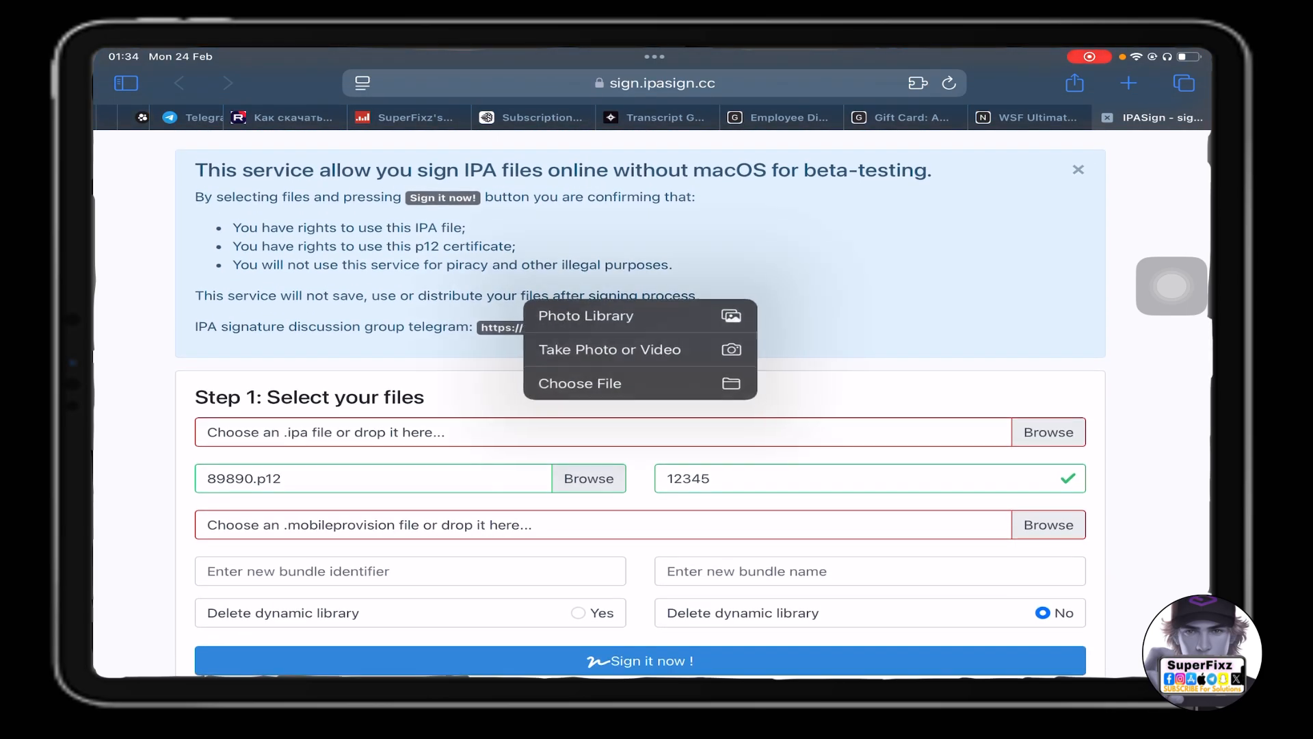
click(579, 383)
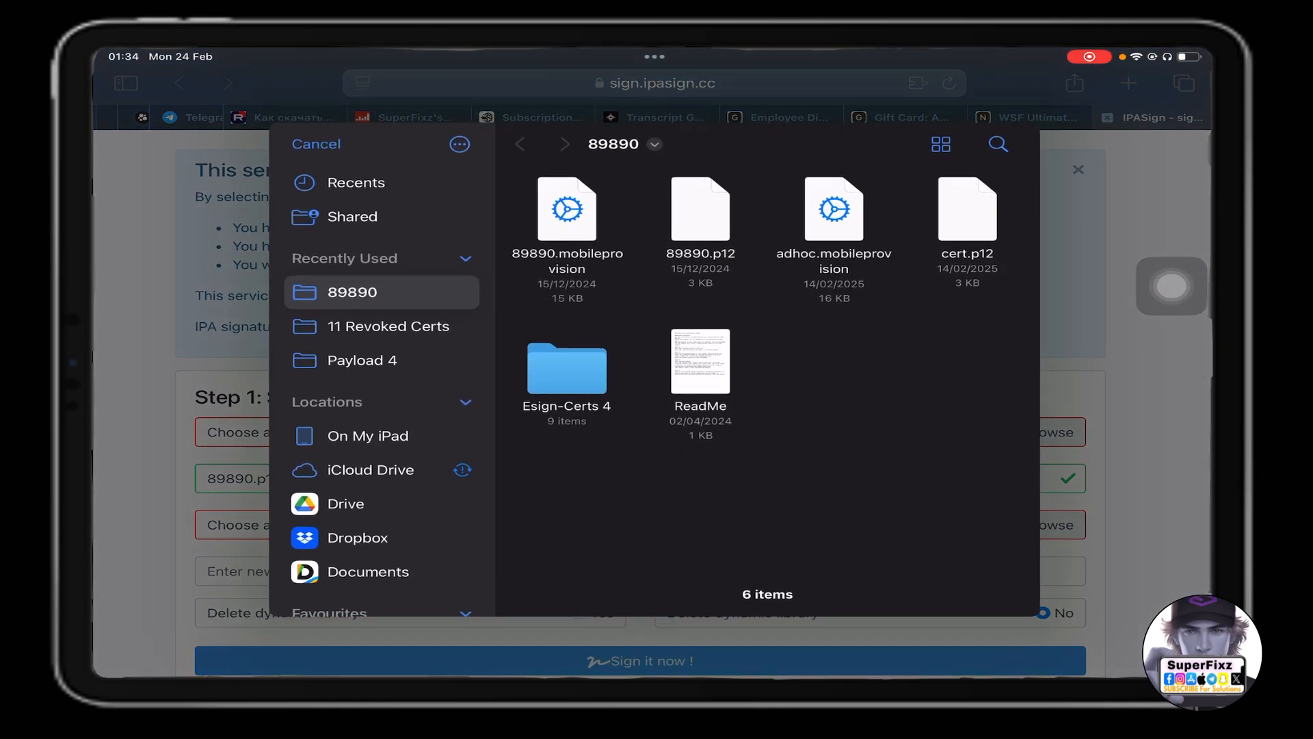
click(357, 183)
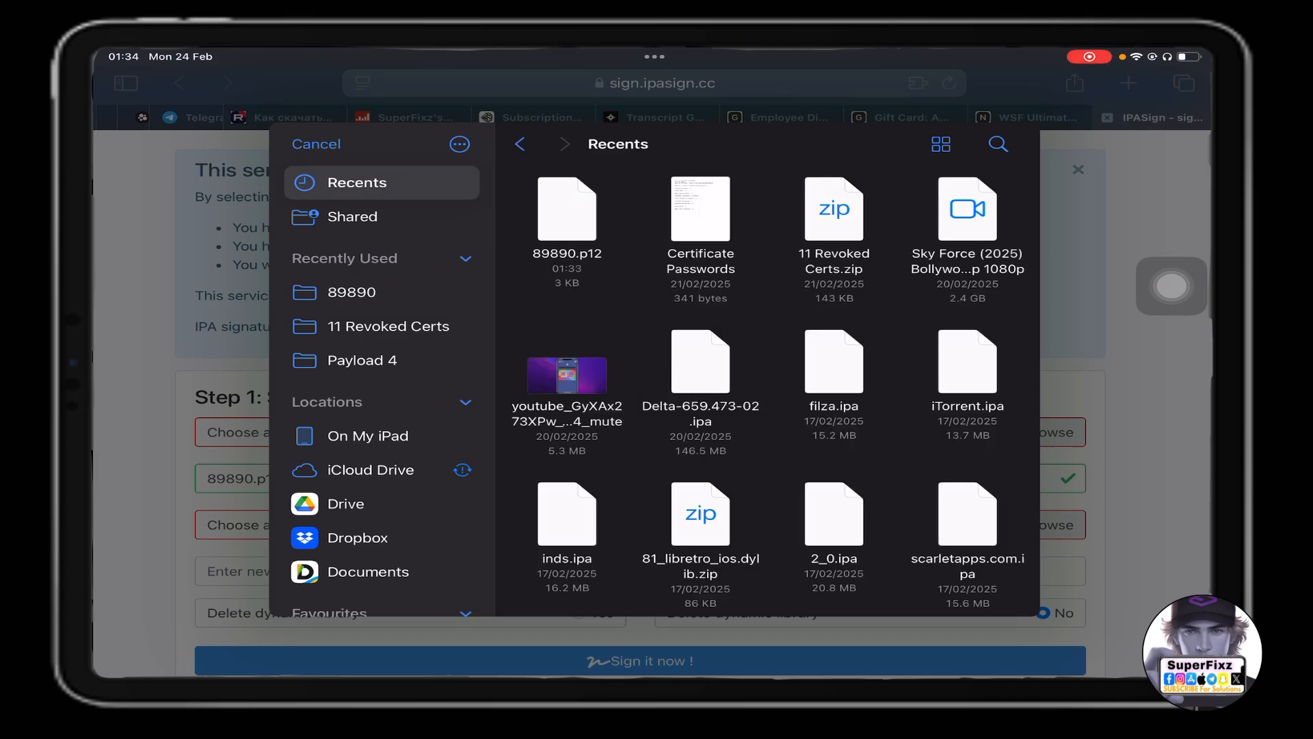
scroll(down, 3)
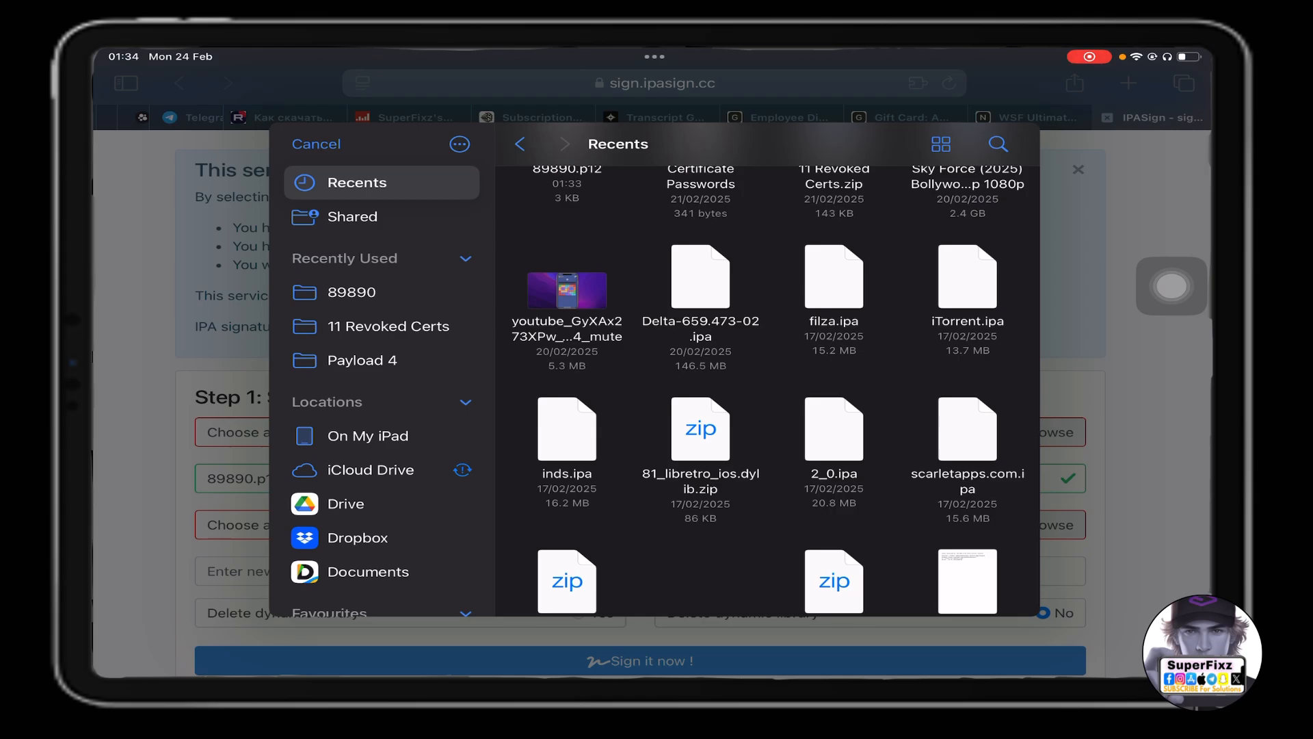
click(966, 277)
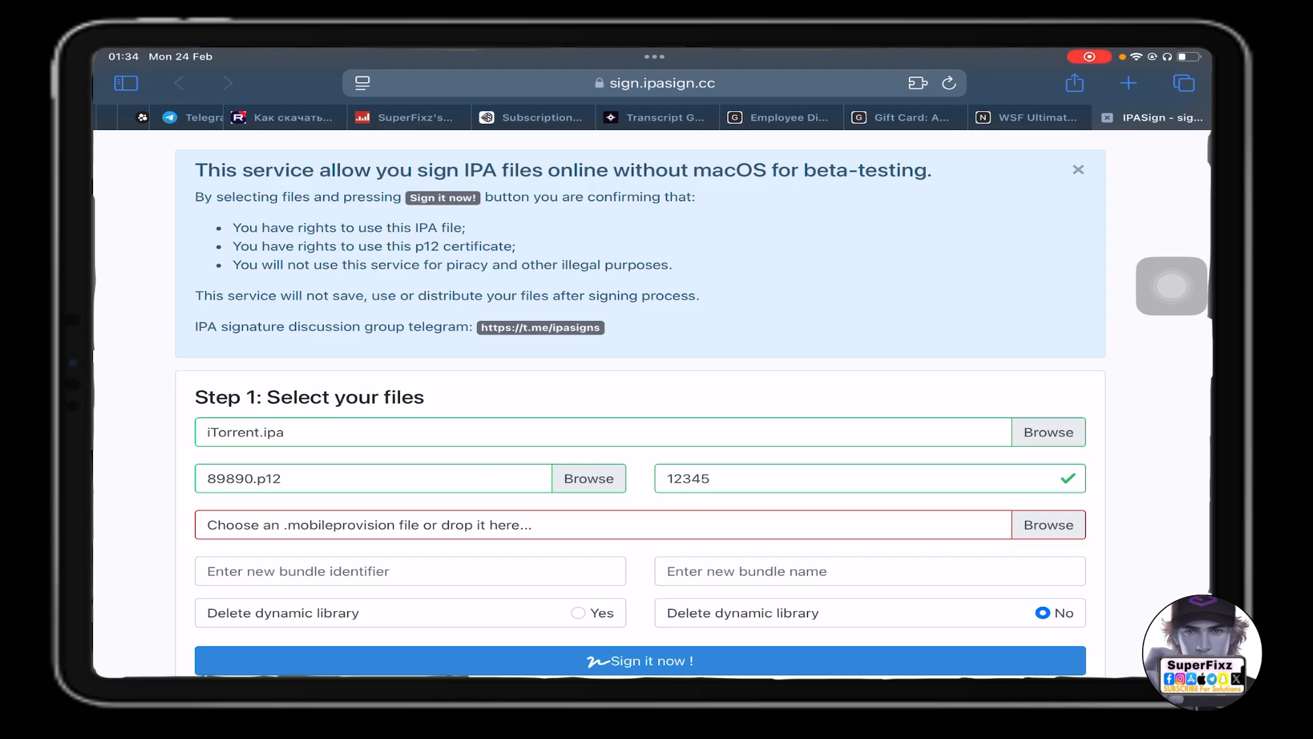
Step: Attach 89890.mobileprovision and submit with Sign it now! to get the QR code and link
click(1048, 525)
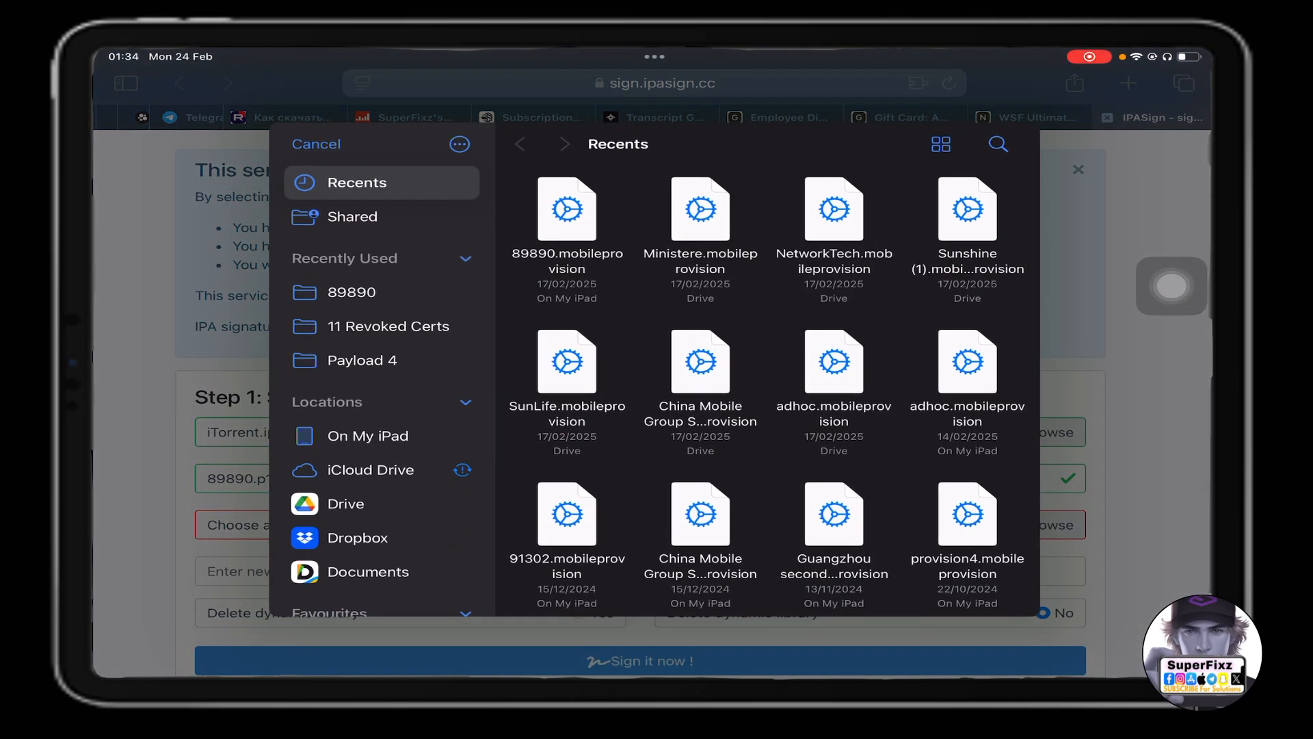
click(316, 143)
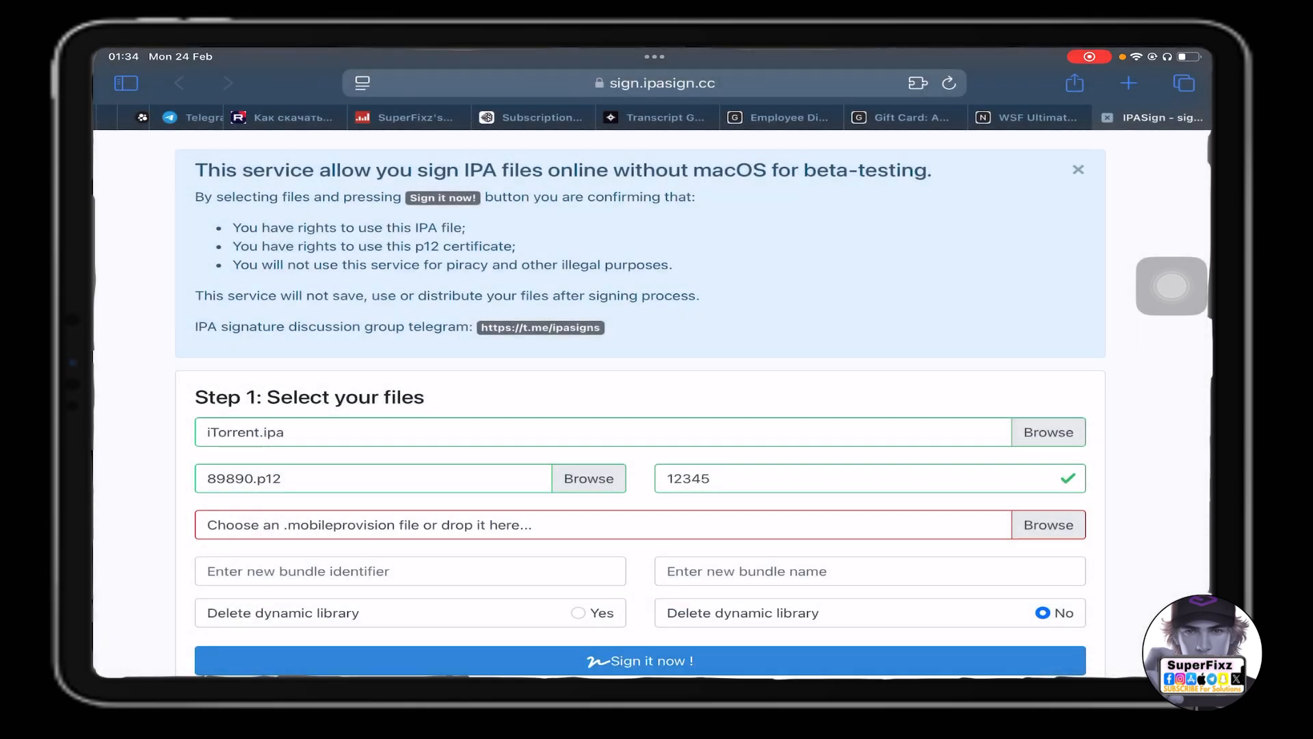
click(1048, 525)
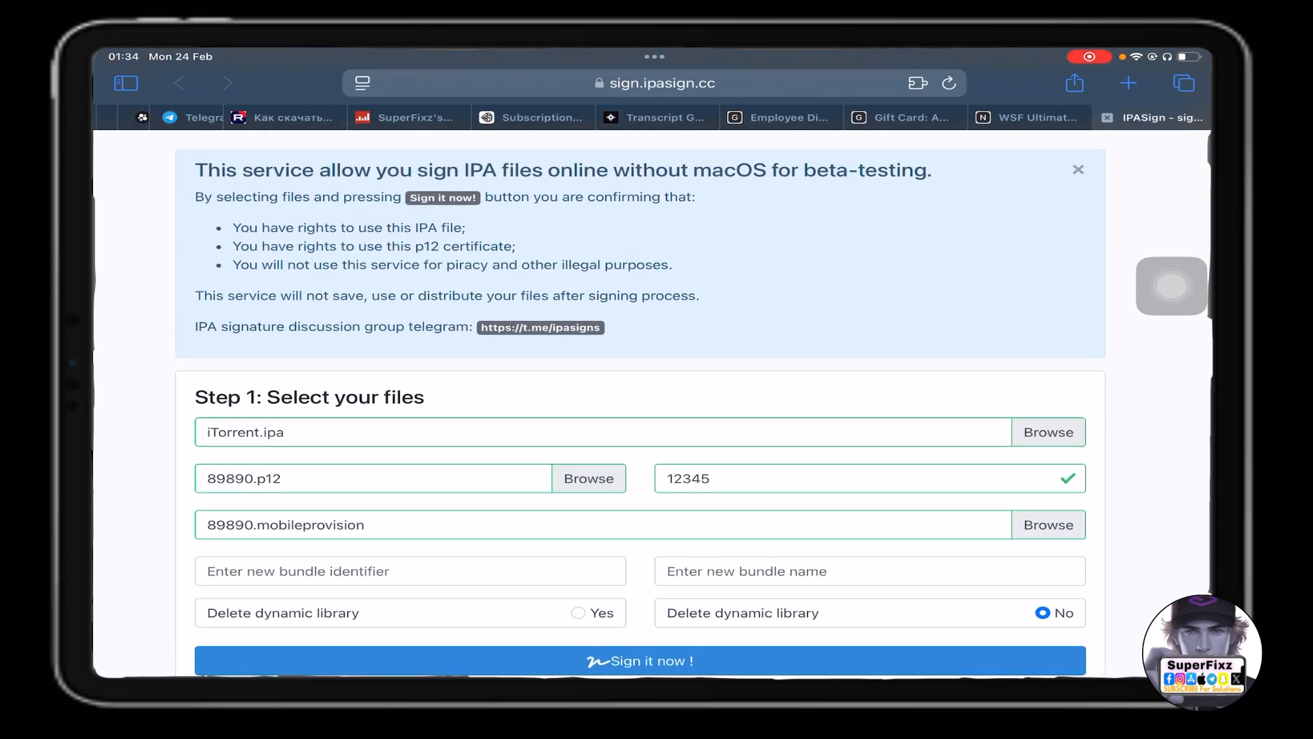
click(639, 660)
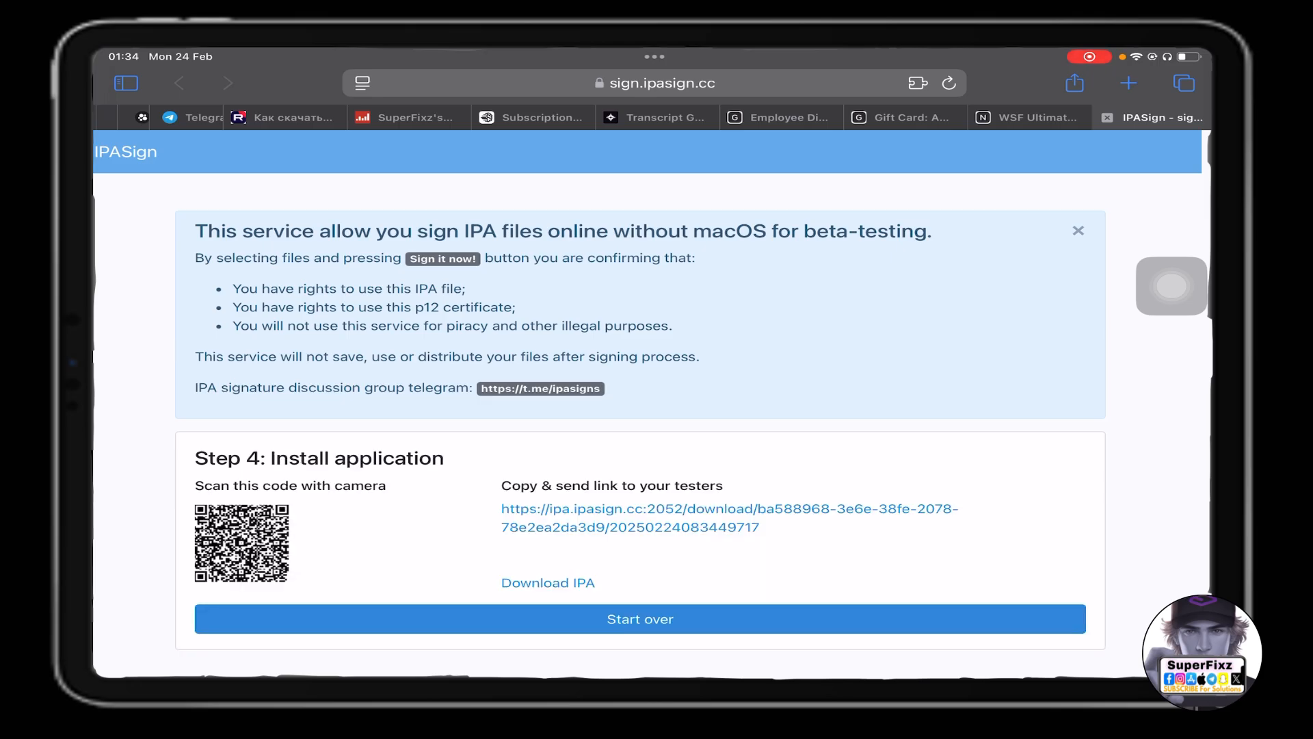
Step: Open the signed iTorrent install link and confirm the install prompt
click(947, 82)
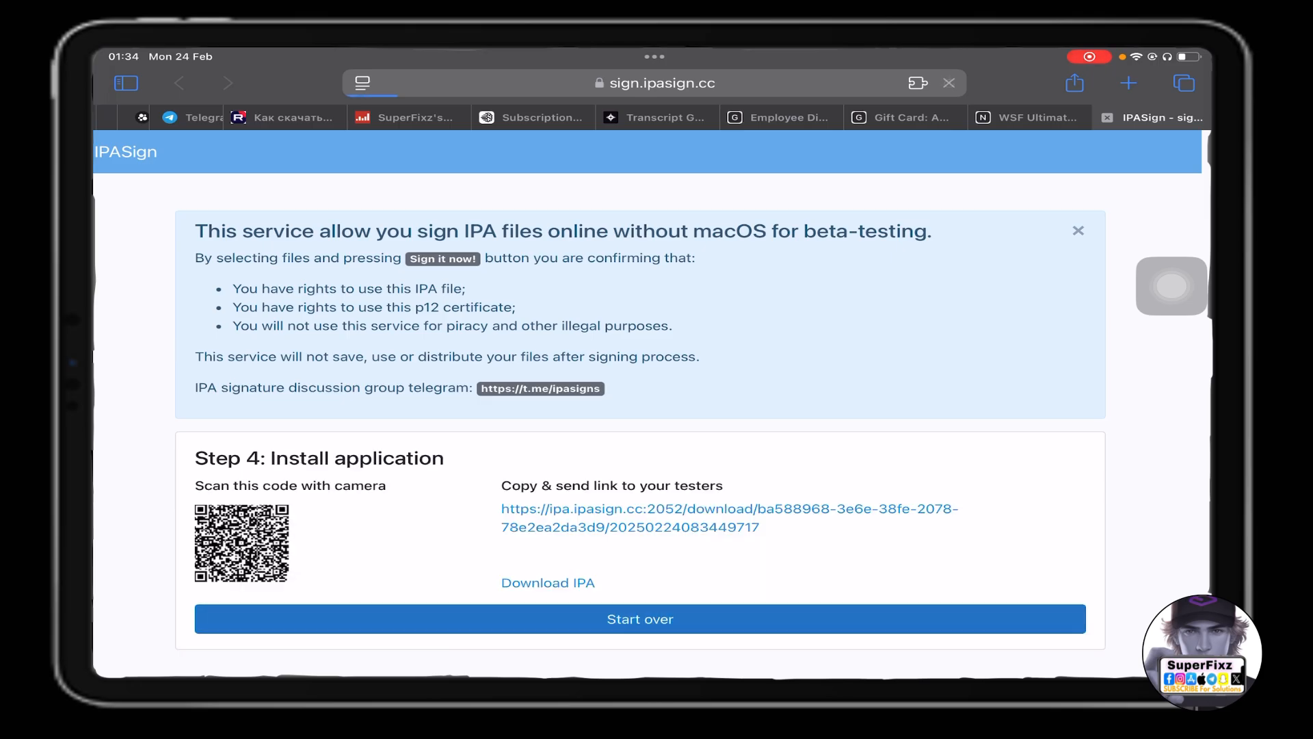
click(641, 619)
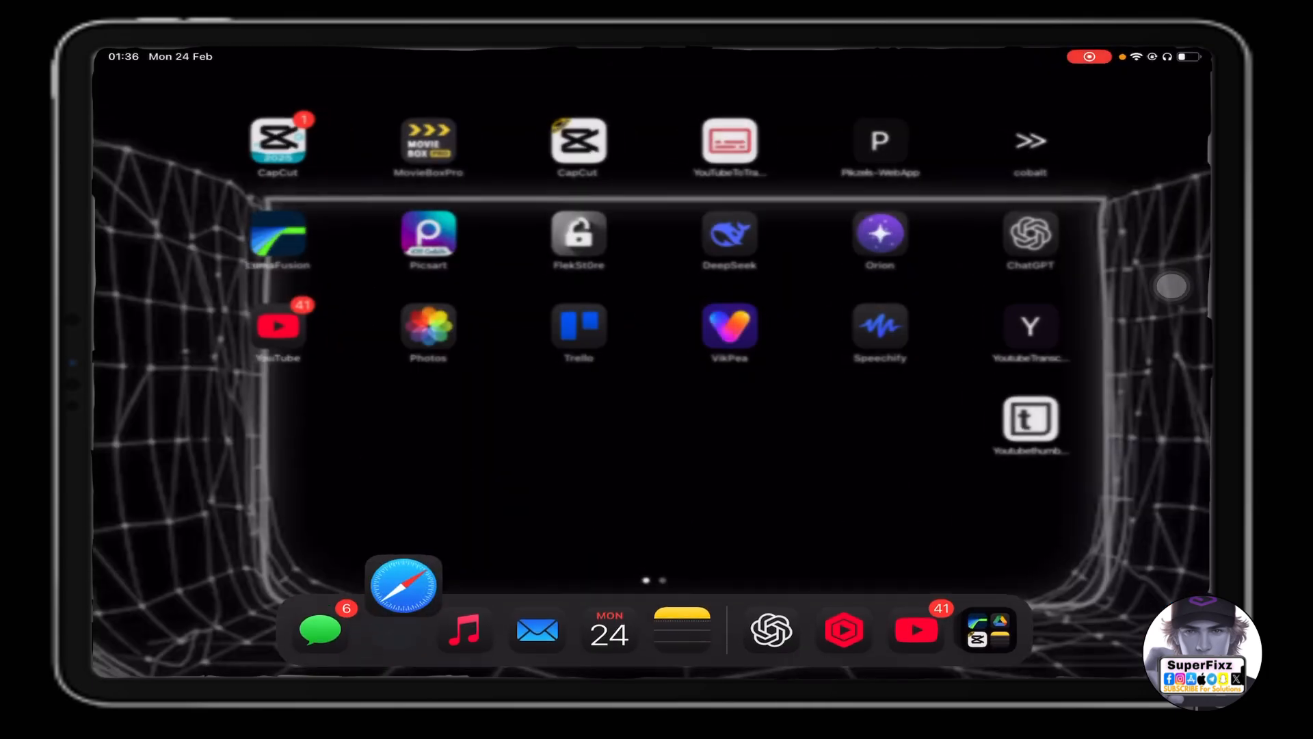
Step: Keep Scarlet rather than removing it and move it after Shortcuts on the second page
scroll(left, 3)
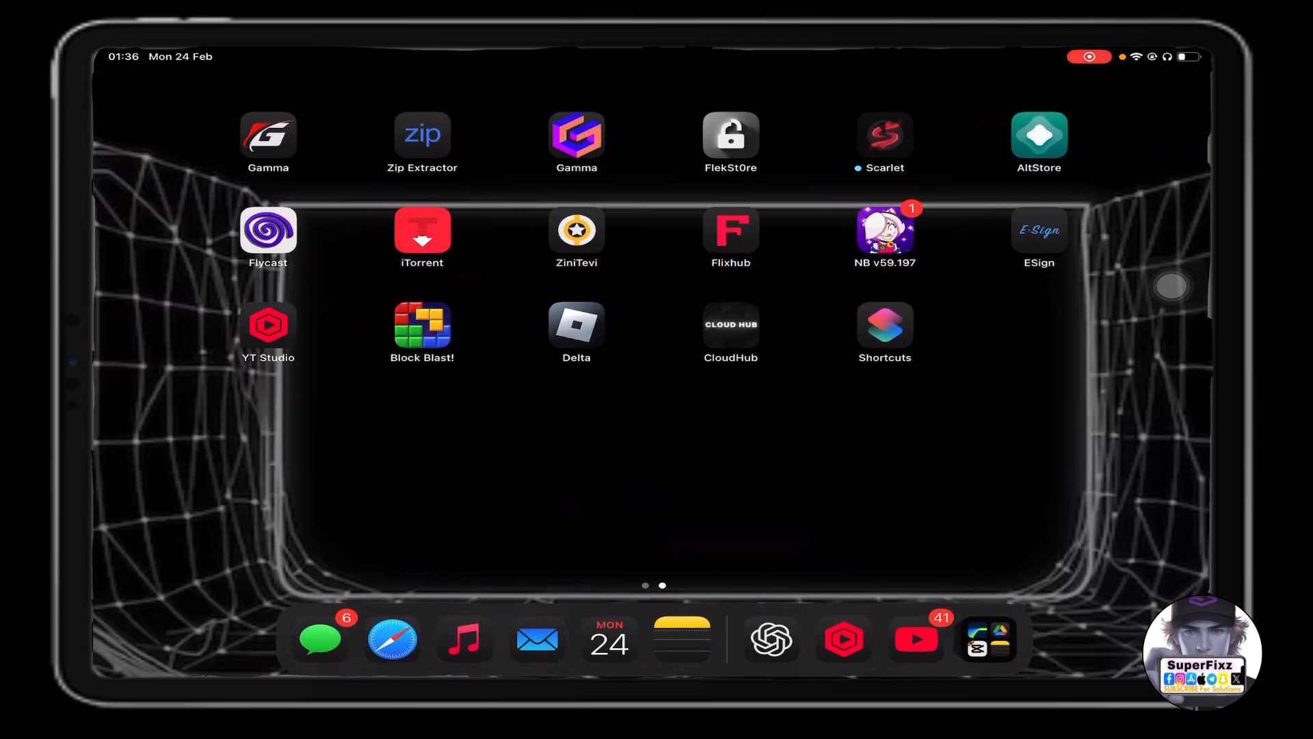
scroll(left, 3)
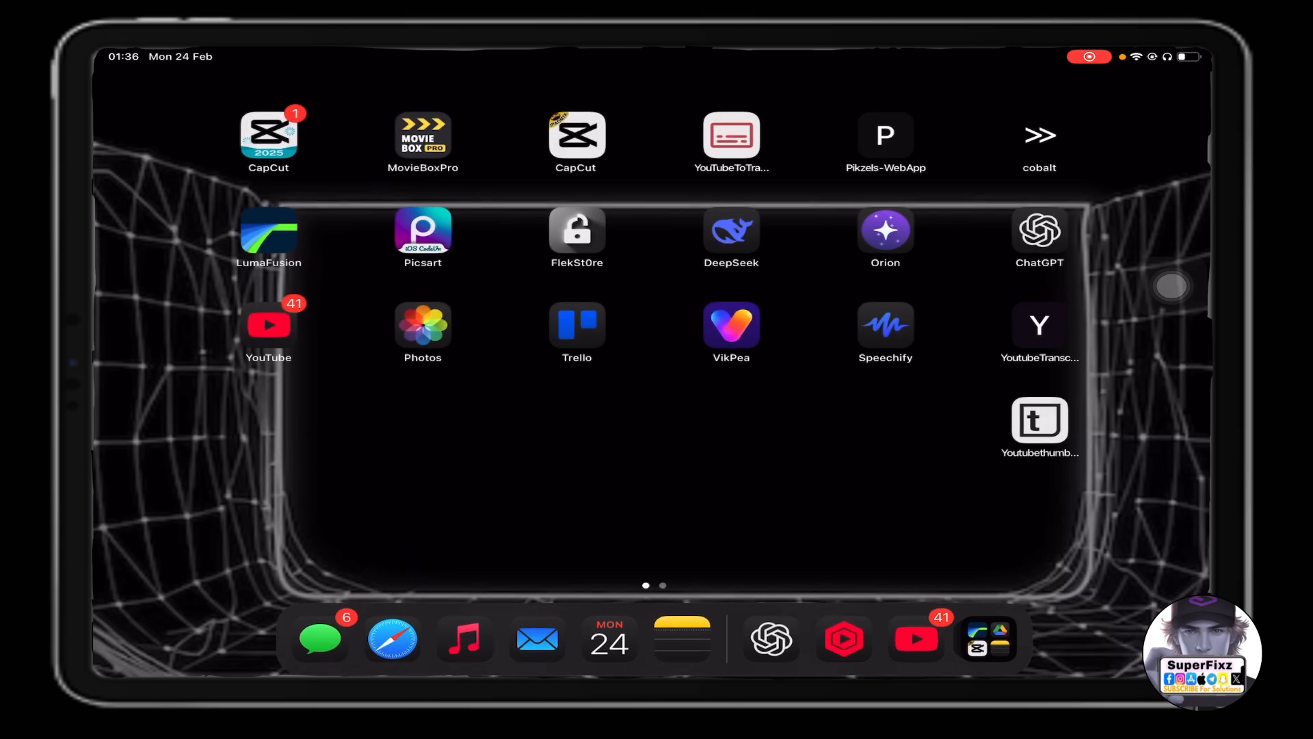
scroll(left, 3)
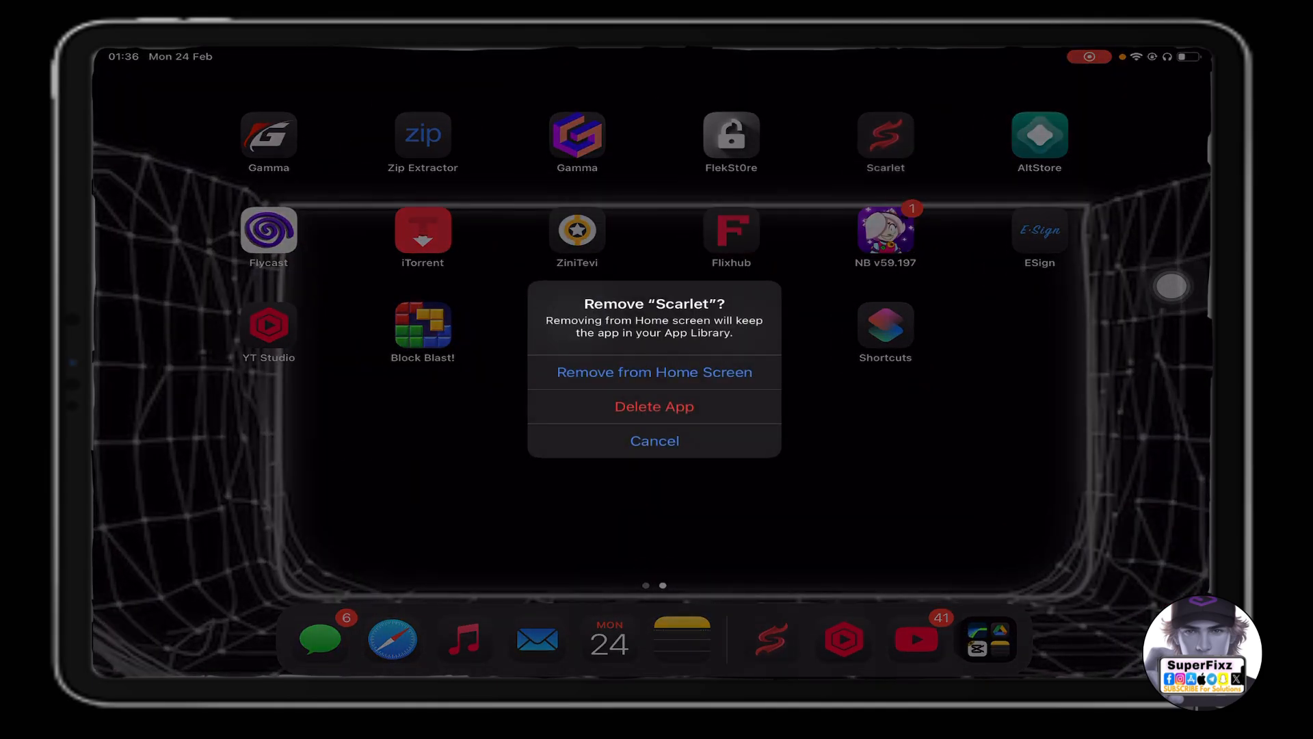
click(654, 372)
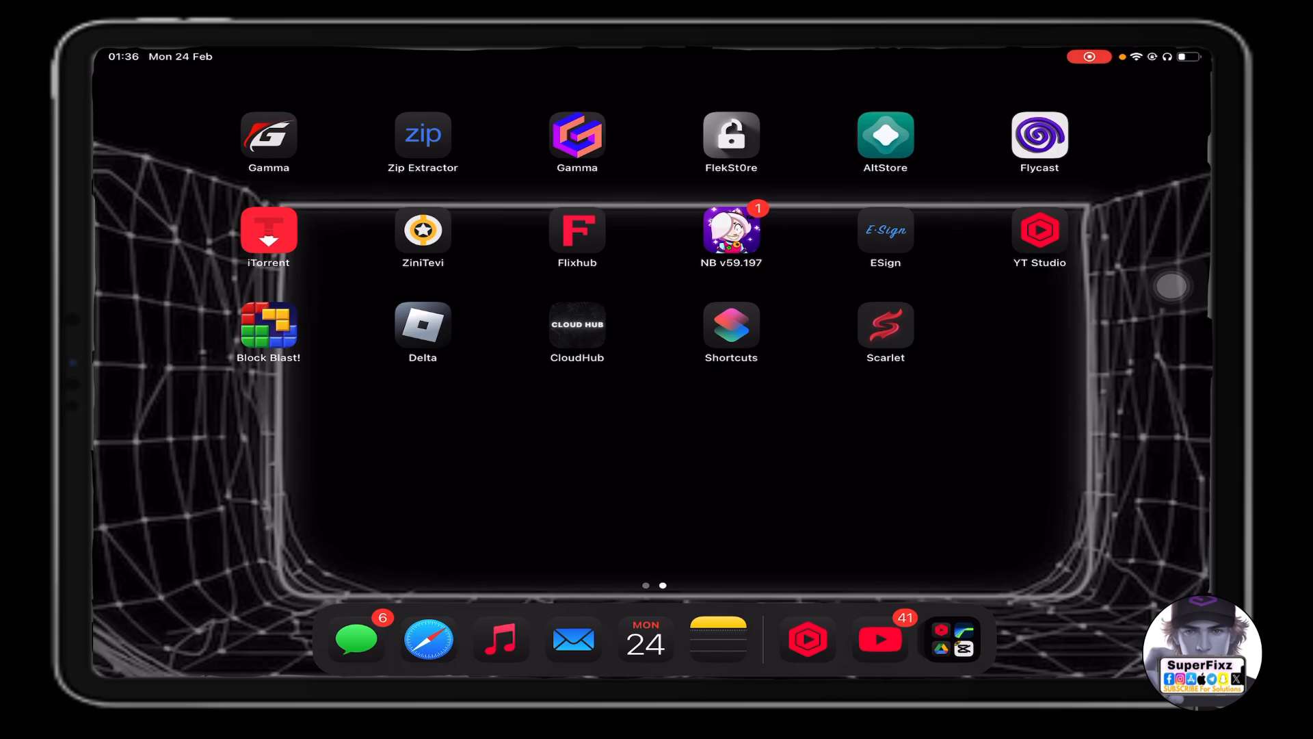
click(884, 327)
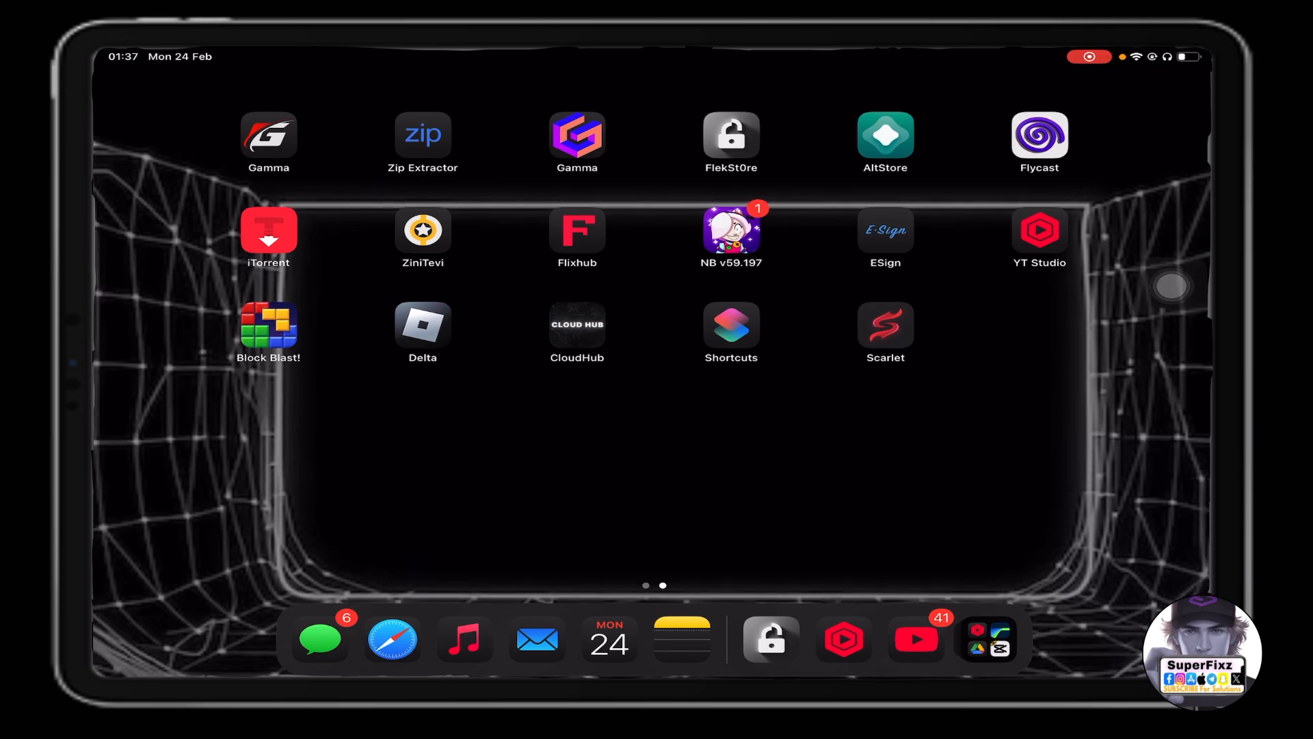
Step: Flip between both Home Screen pages, finishing on the CapCut, MovieBoxPro and LumaFusion page
scroll(left, 3)
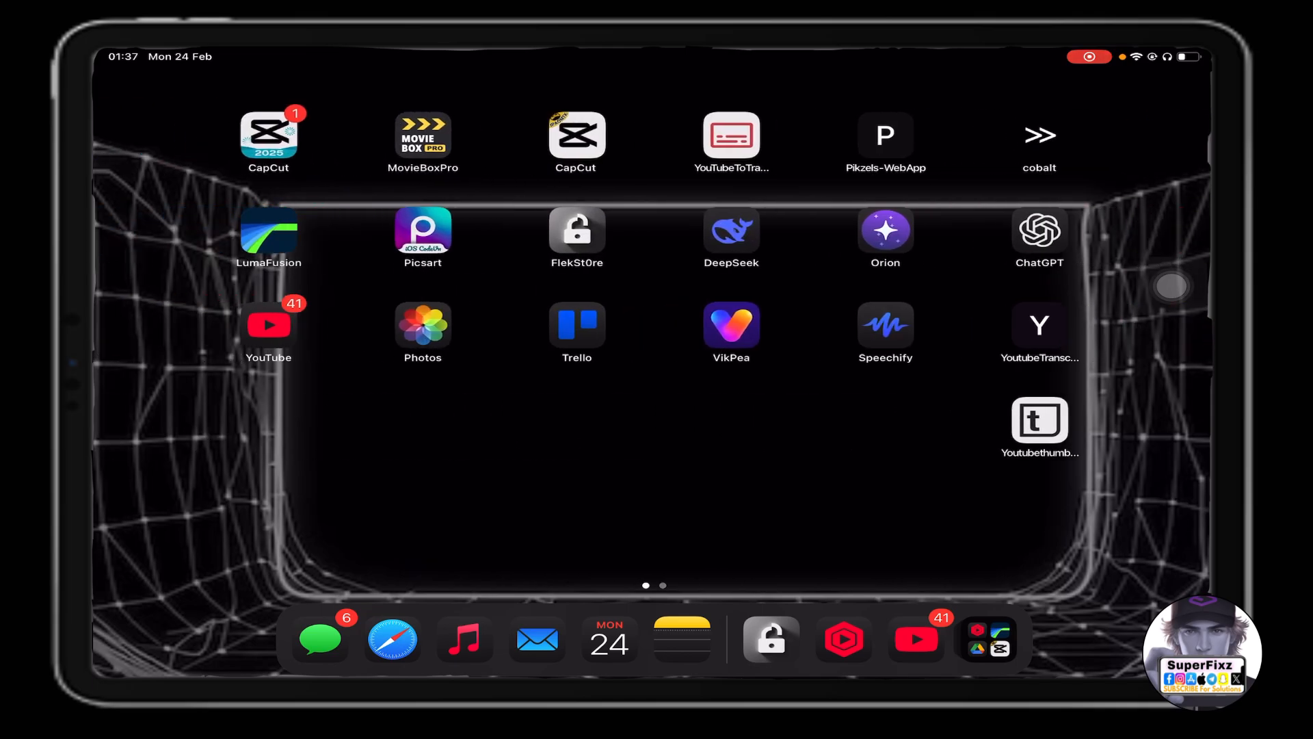
scroll(left, 3)
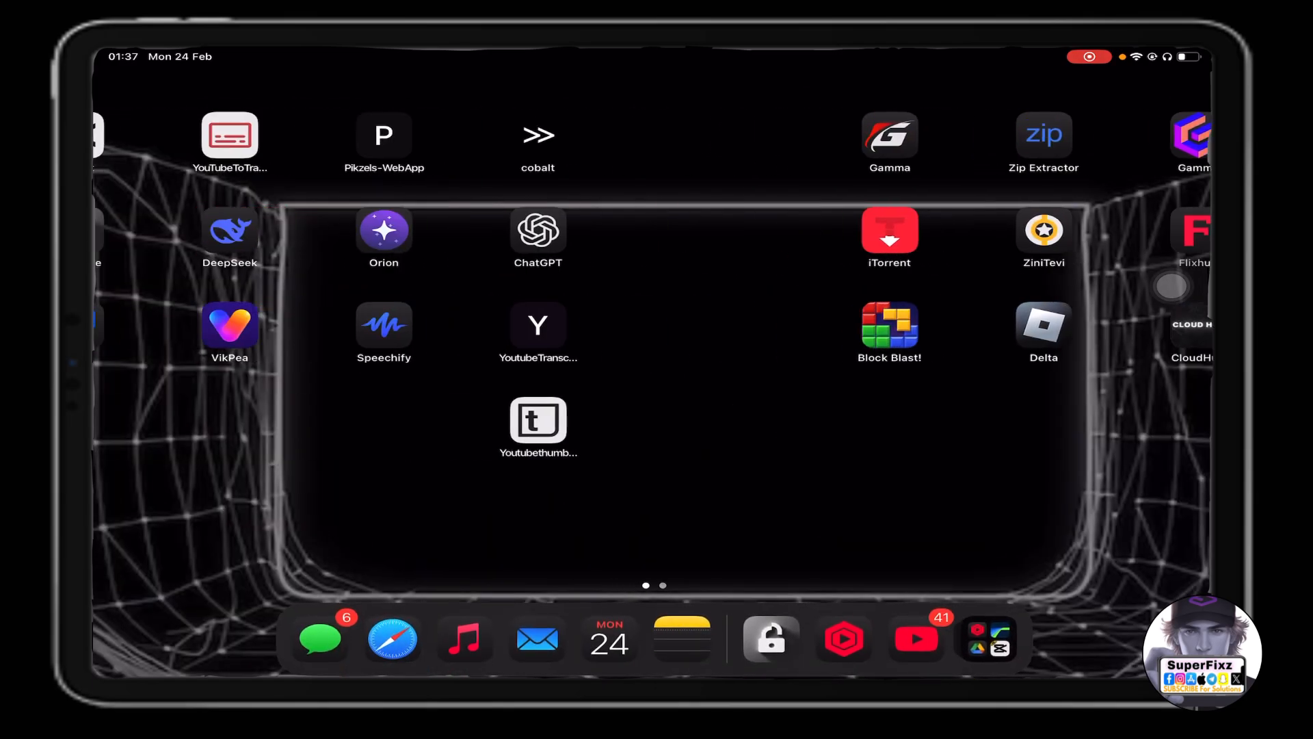
scroll(left, 3)
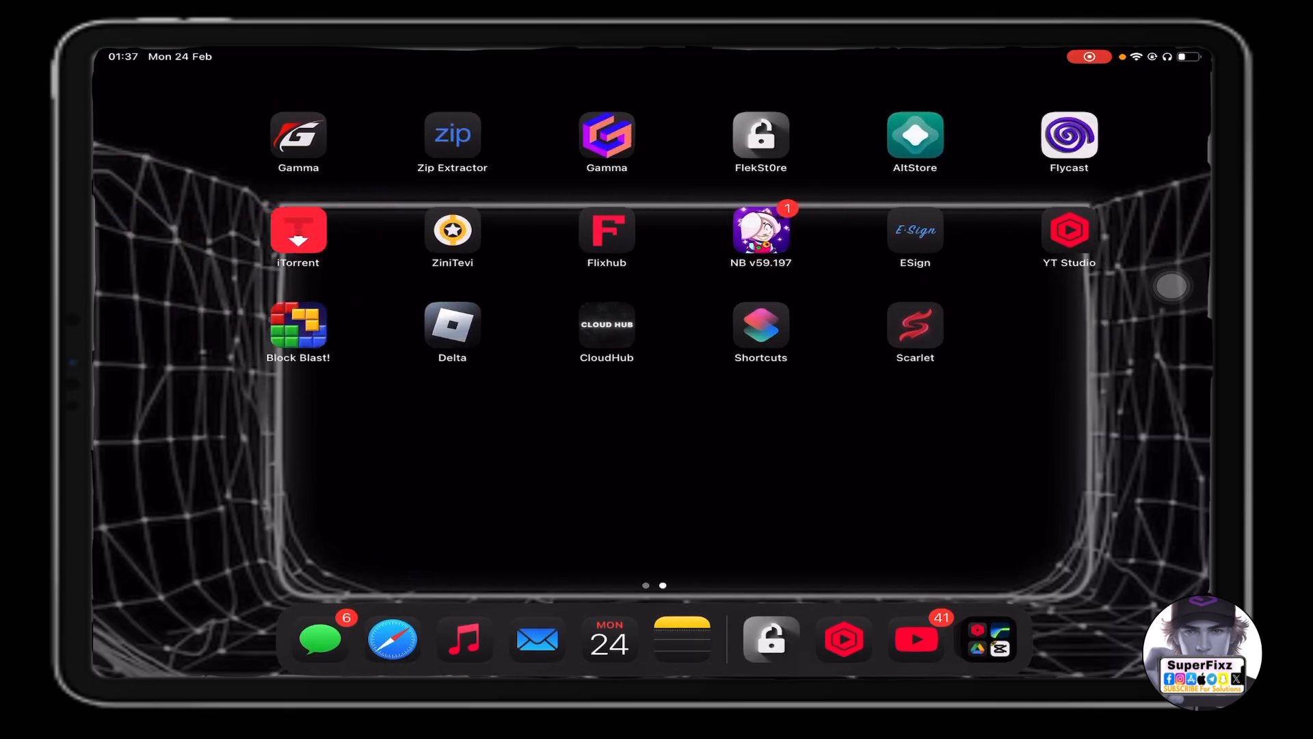
scroll(left, 3)
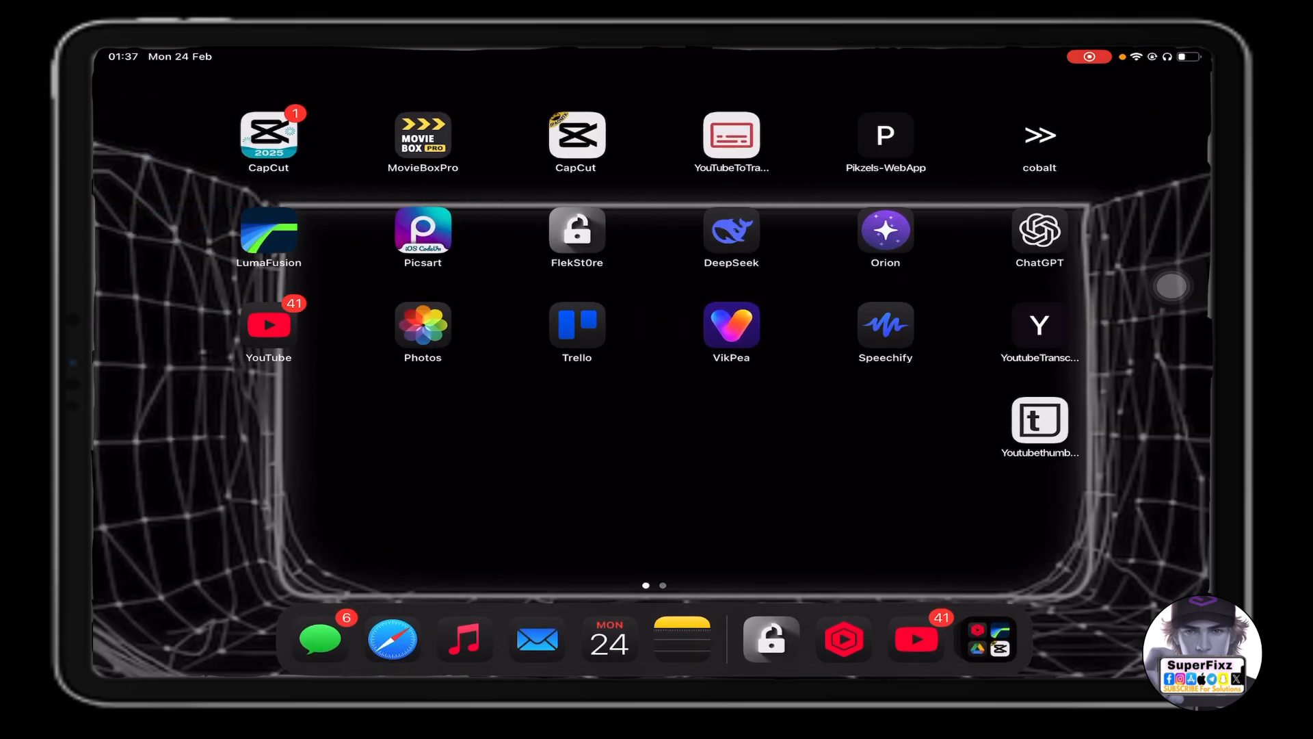